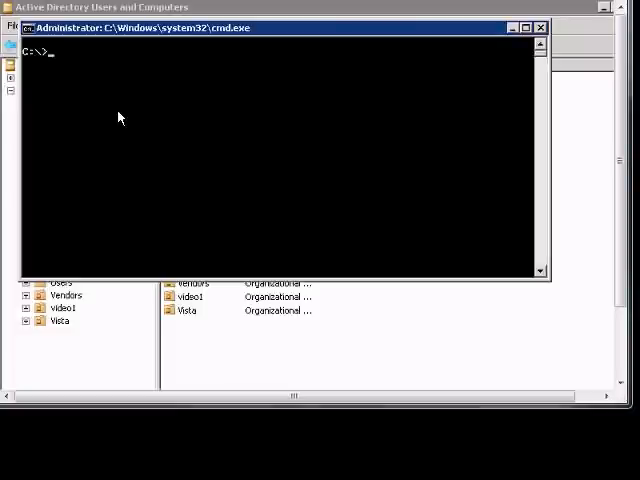
Start ntdsutil and list its available commands with '?'.
text(ntdsutil)
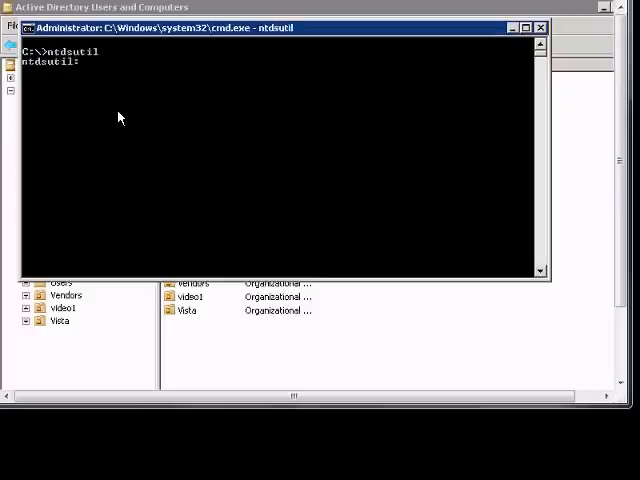
text(?)
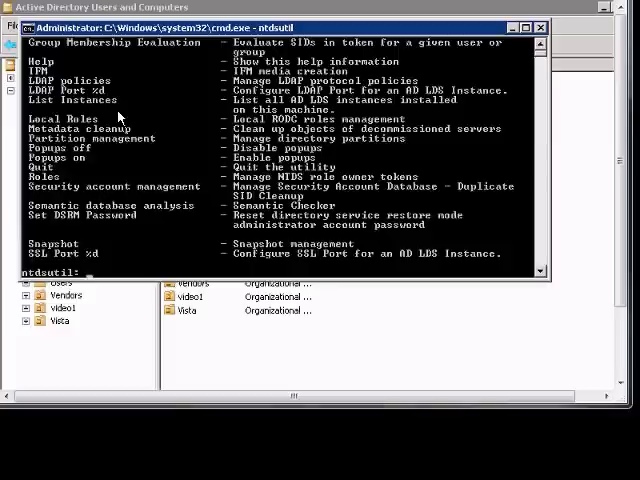
Enter 'roles', go to 'connections', connect to the new server and return to fsmo maintenance.
text(role)
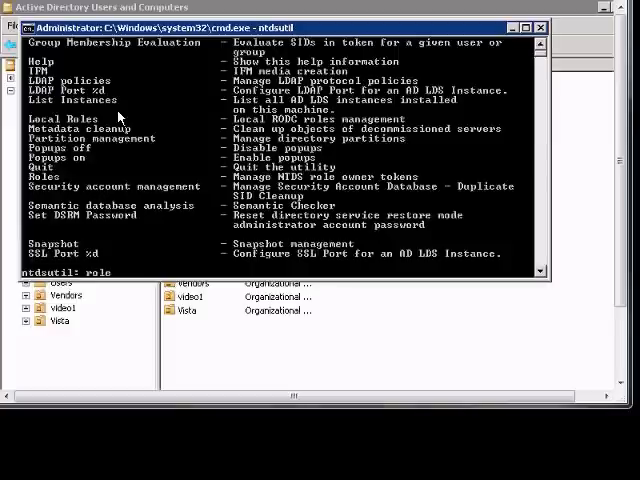
text(roles)
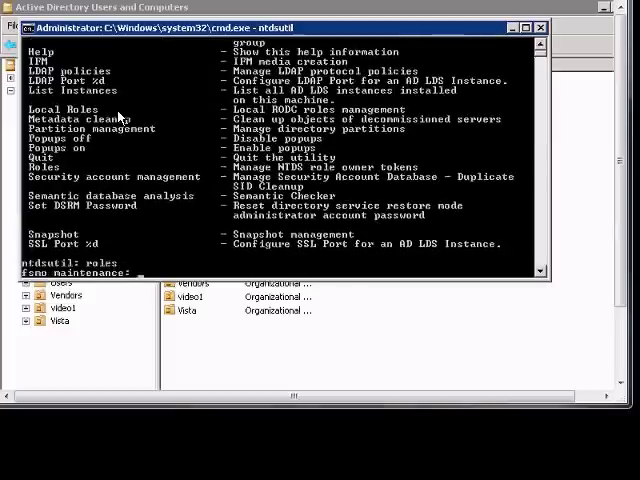
text(c)
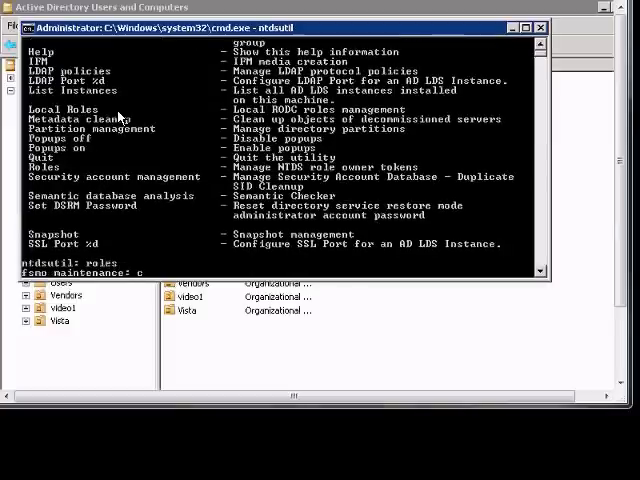
text(connections)
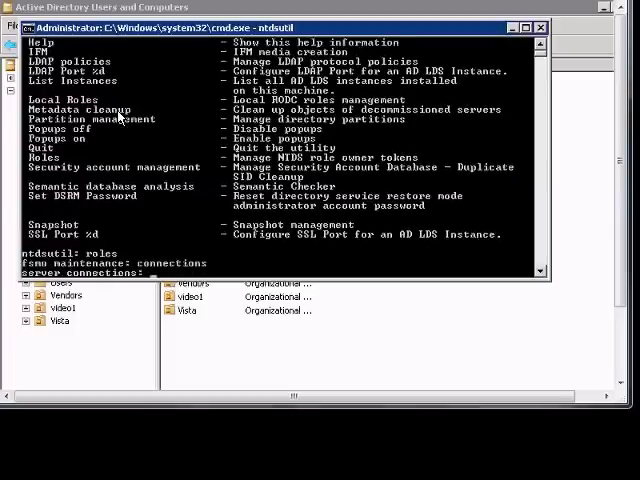
text(connect to server shortbu)
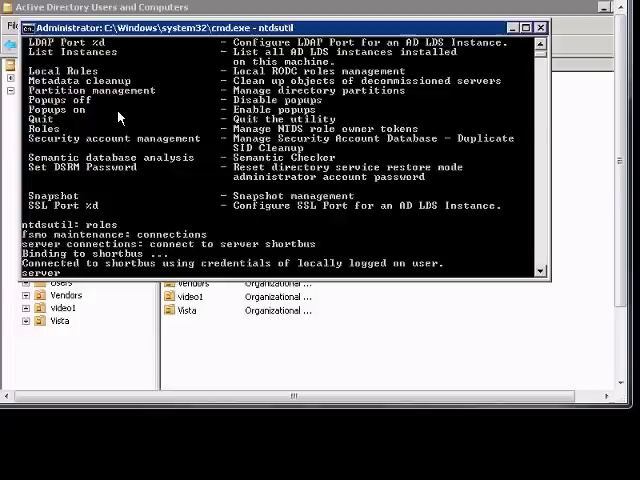
text(server connections: q)
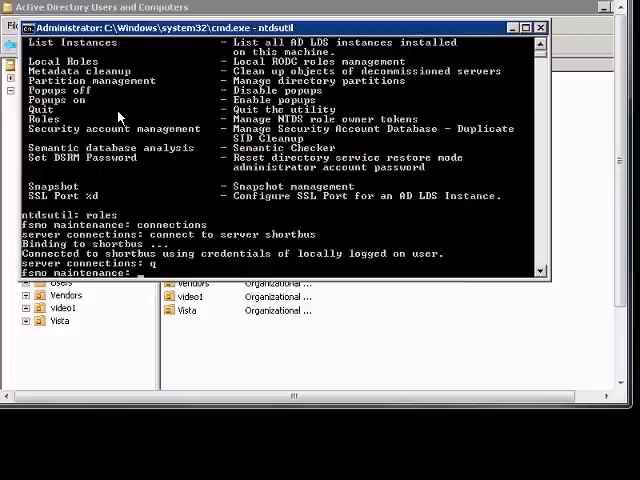
List the fsmo maintenance commands and issue 'transfer naming master' to the connected server.
text(?)
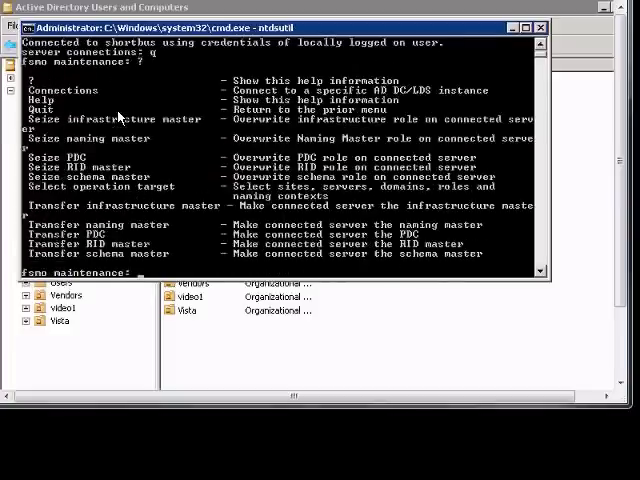
text(t)
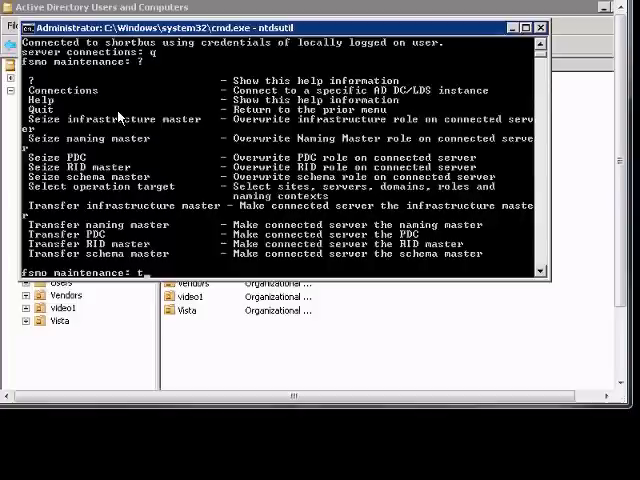
text(ransfer)
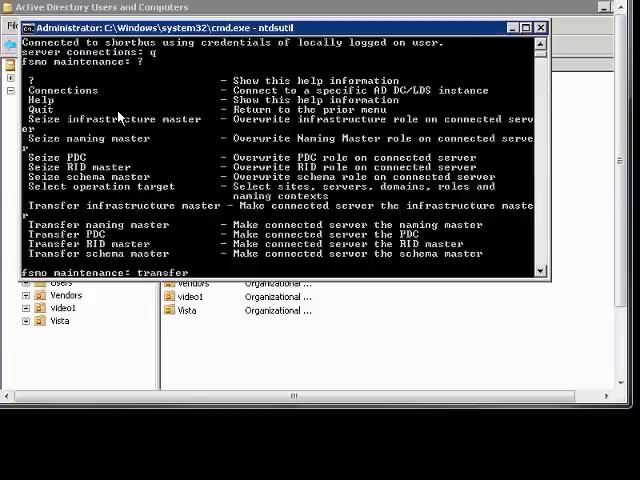
text(naming master)
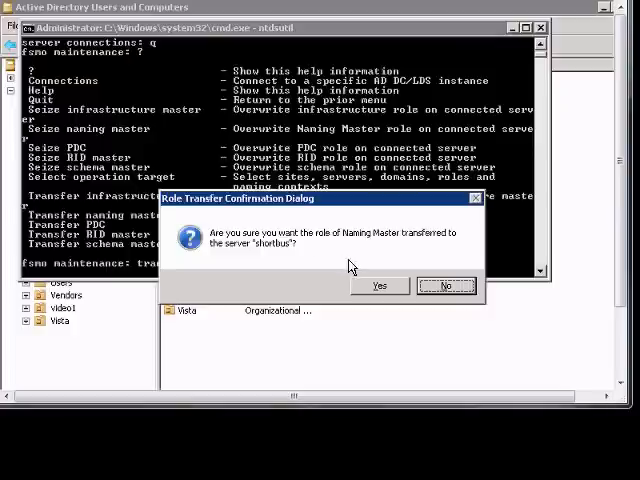
Confirm the Naming Master transfer with Yes and quit after the role owner list shows the new server.
click(378, 286)
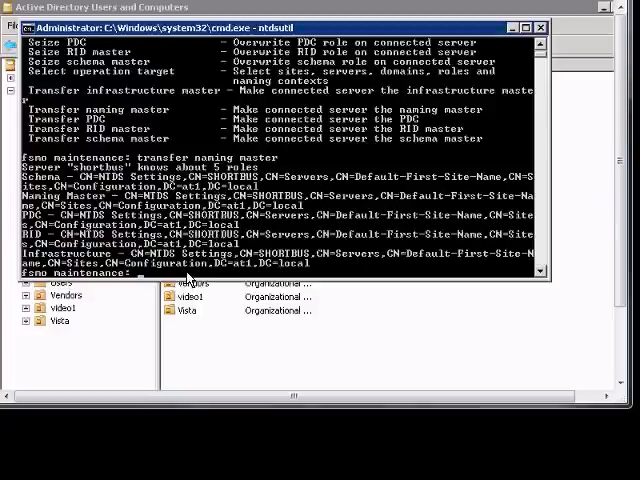
text(q)
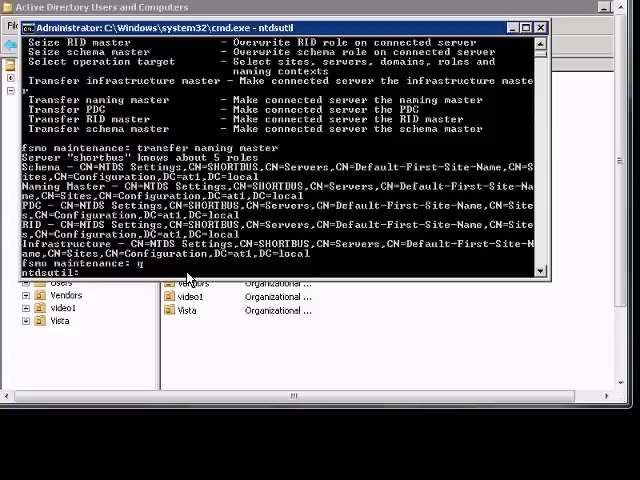